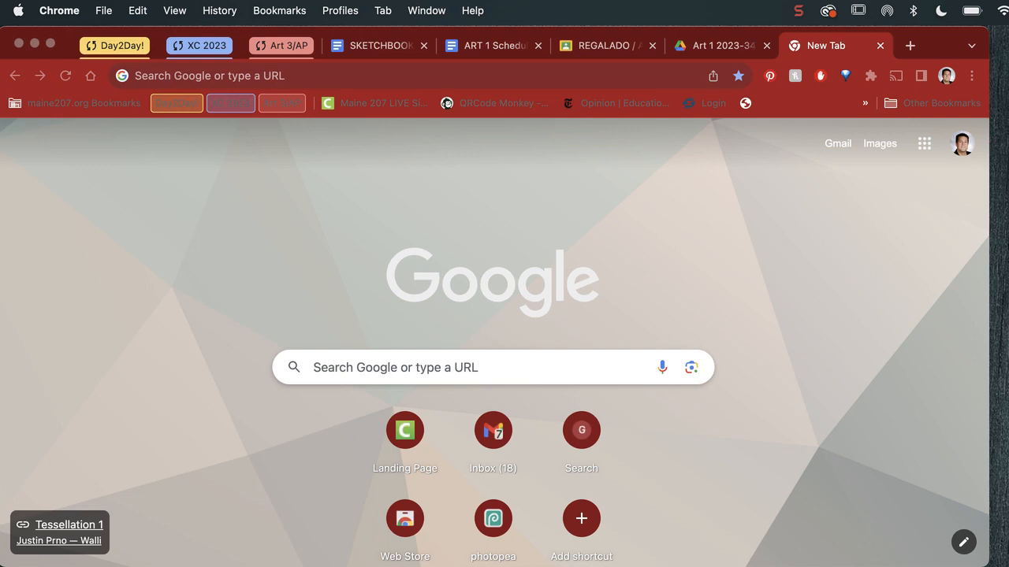
pyautogui.moveTo(189, 177)
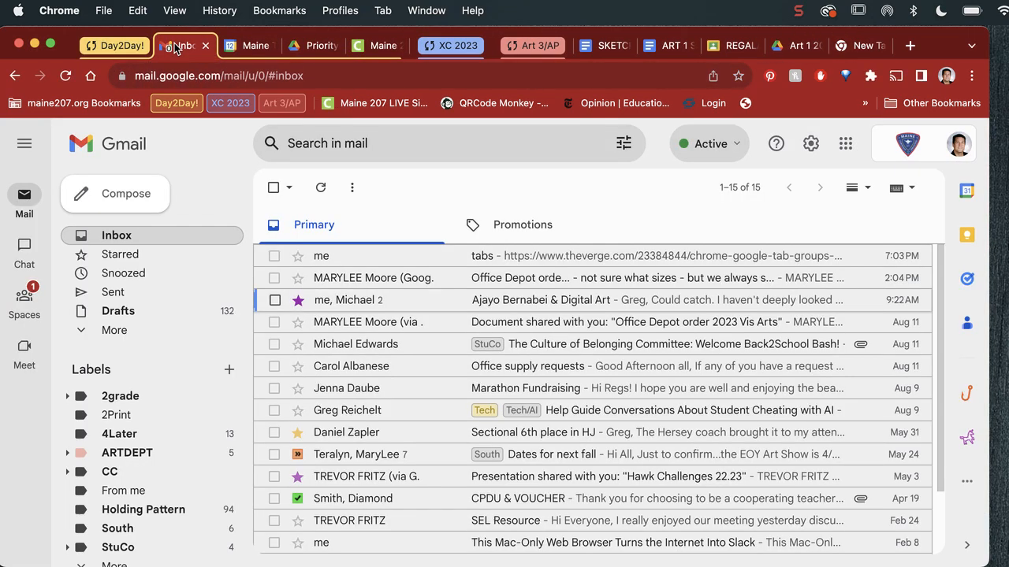
# - Browse the Day2Day! group's calendar and Drive priority tabs, then collapse the group
pyautogui.click(249, 44)
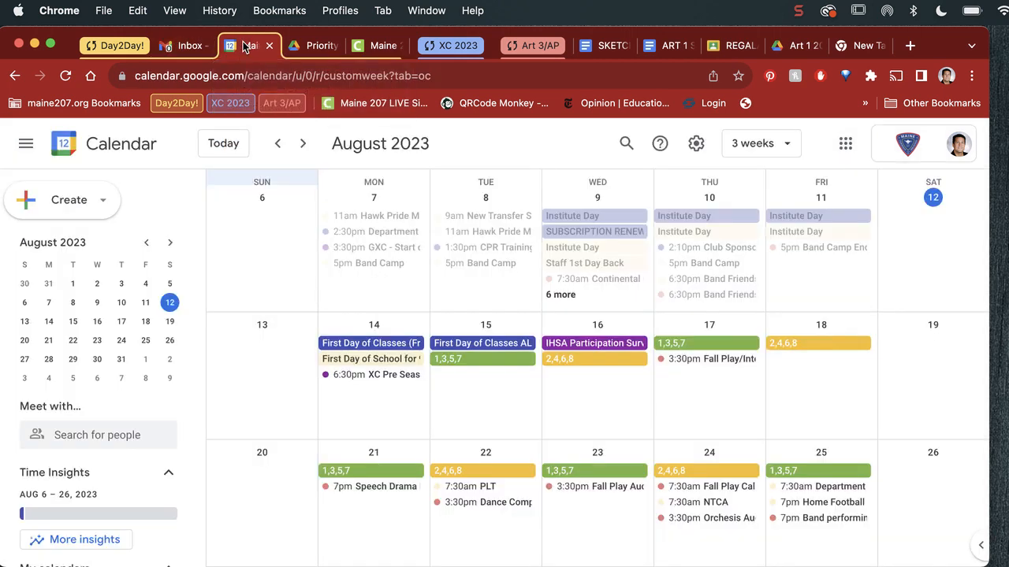
pyautogui.click(312, 44)
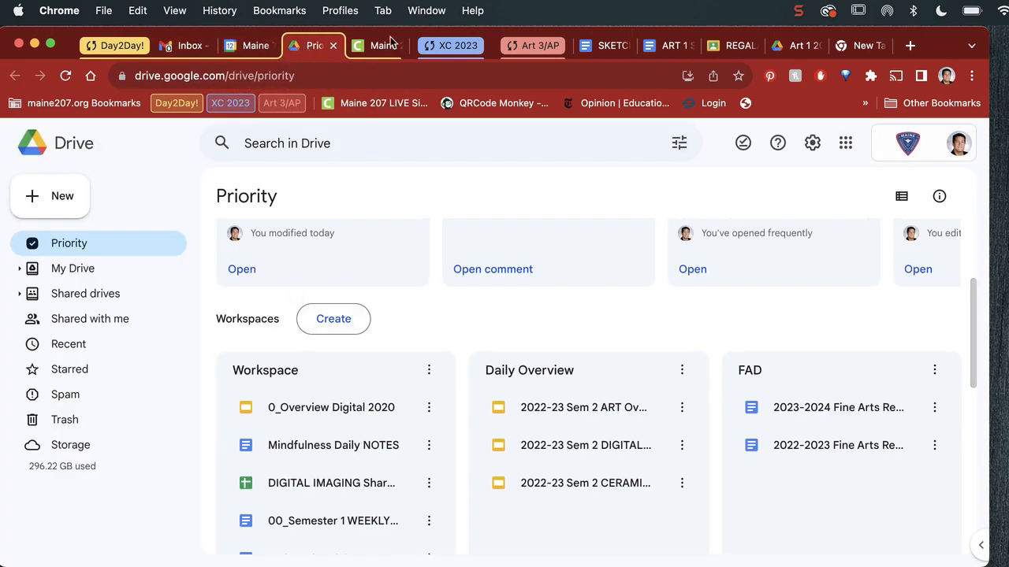
pyautogui.click(377, 44)
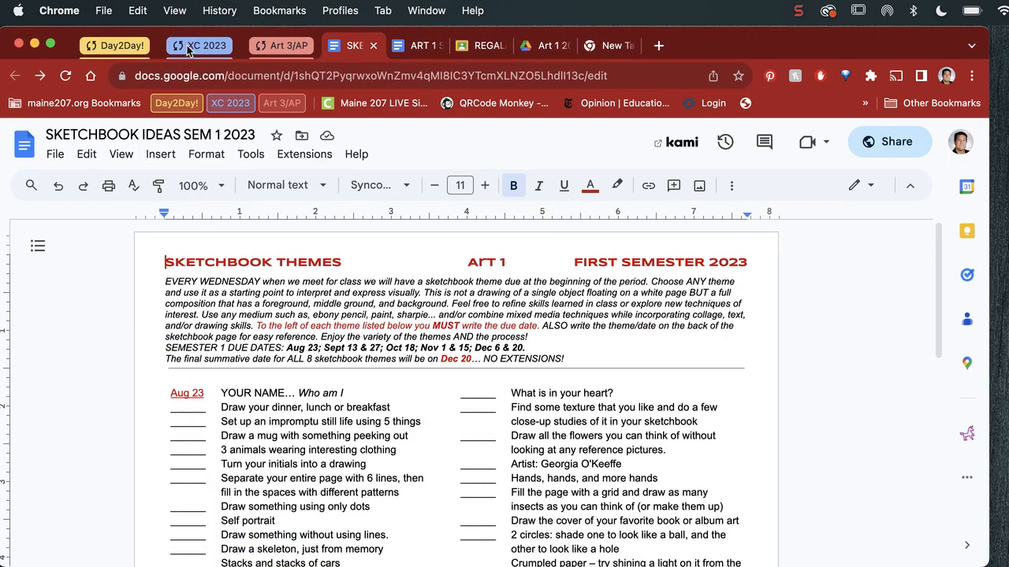
pyautogui.moveTo(199, 45)
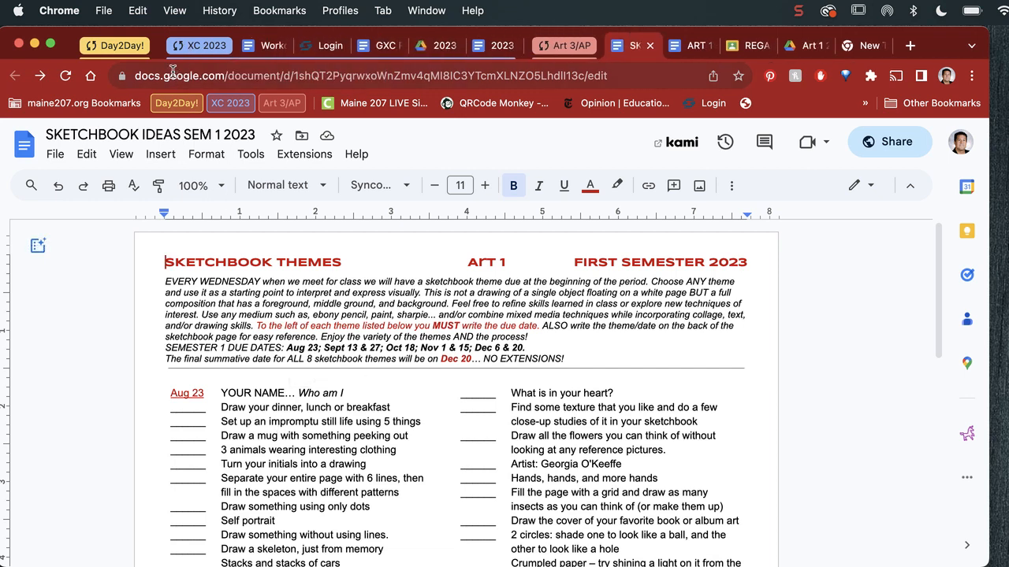
# - Browse the XC 2023 group's Workout Meet Schedule and GXC Roster documents, then collapse it
pyautogui.click(265, 44)
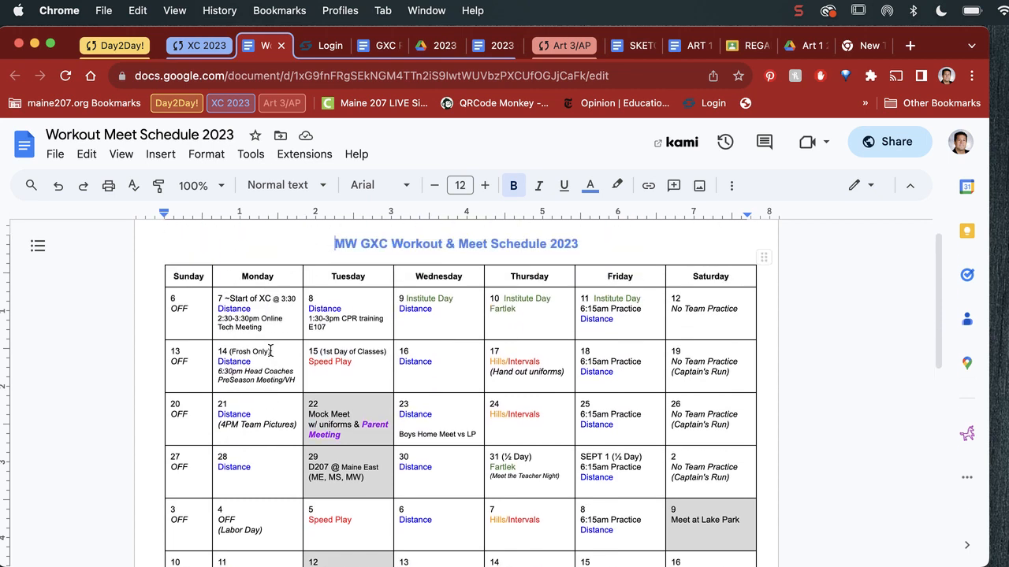
pyautogui.moveTo(322, 51)
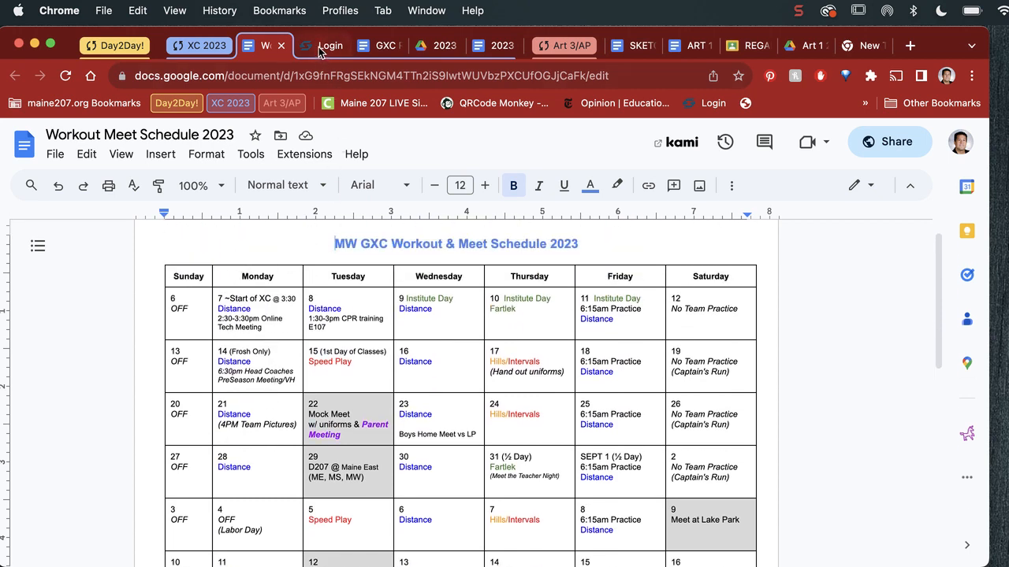
pyautogui.click(378, 44)
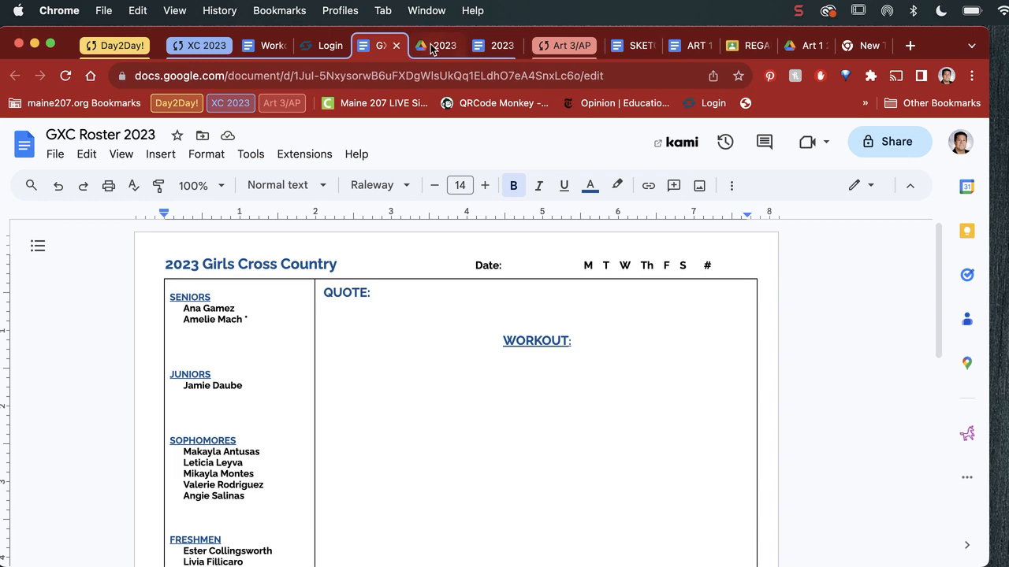
pyautogui.click(435, 45)
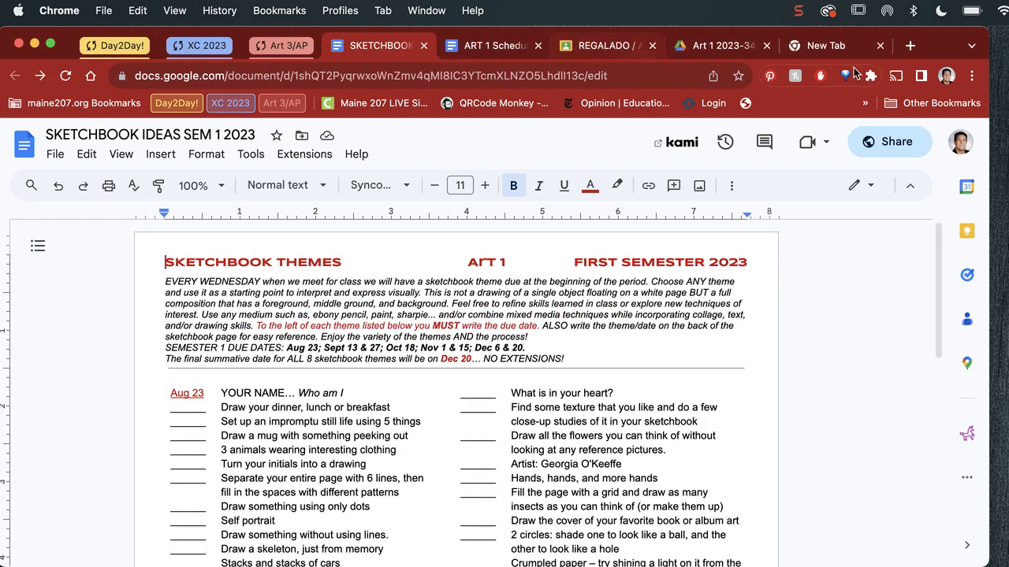
# - Go to chrome://flags, filter for 'tab groups' and set Tab Groups Save to Enabled
pyautogui.click(826, 44)
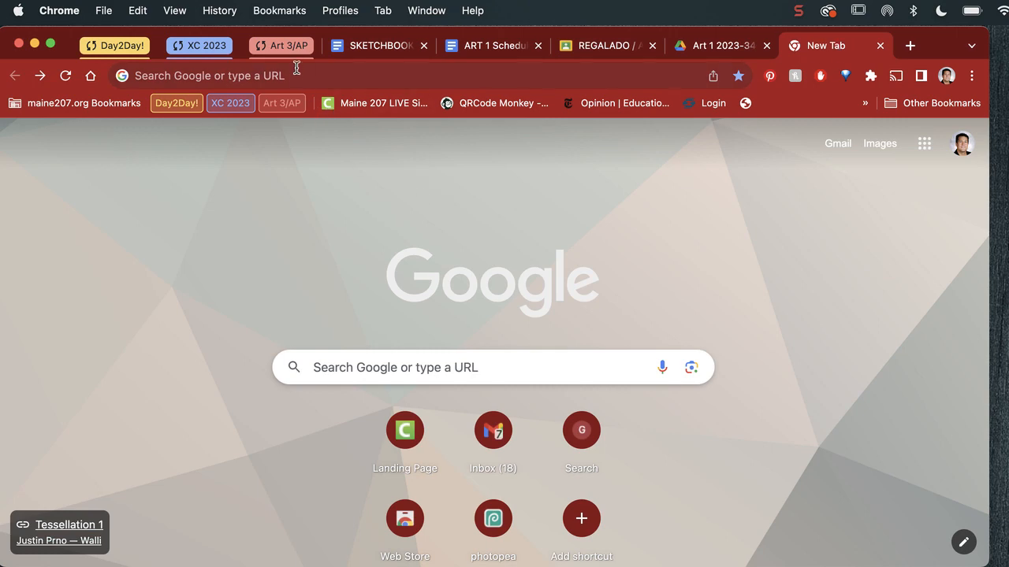
pyautogui.click(208, 76)
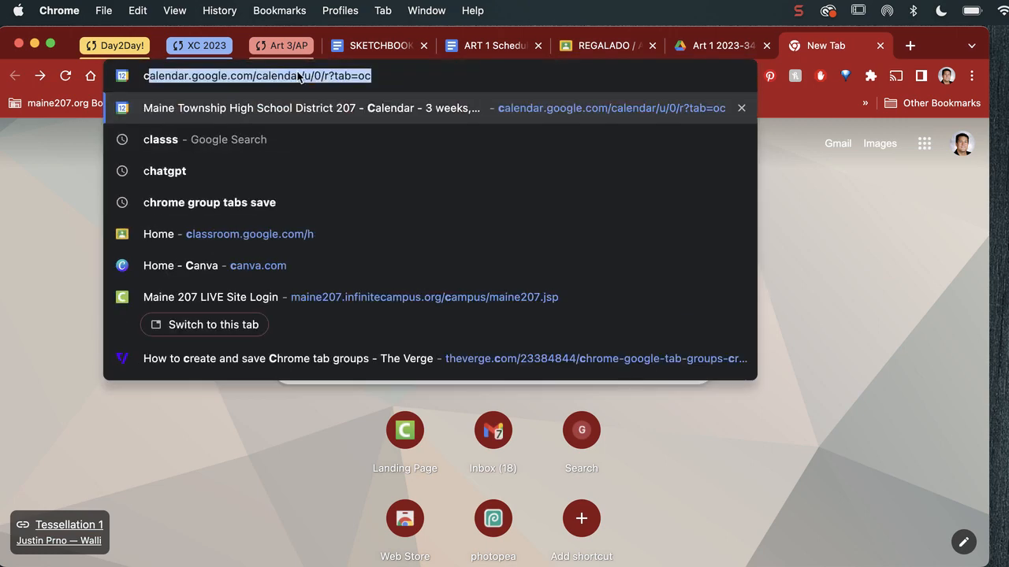
pyautogui.write('chrome://flags')
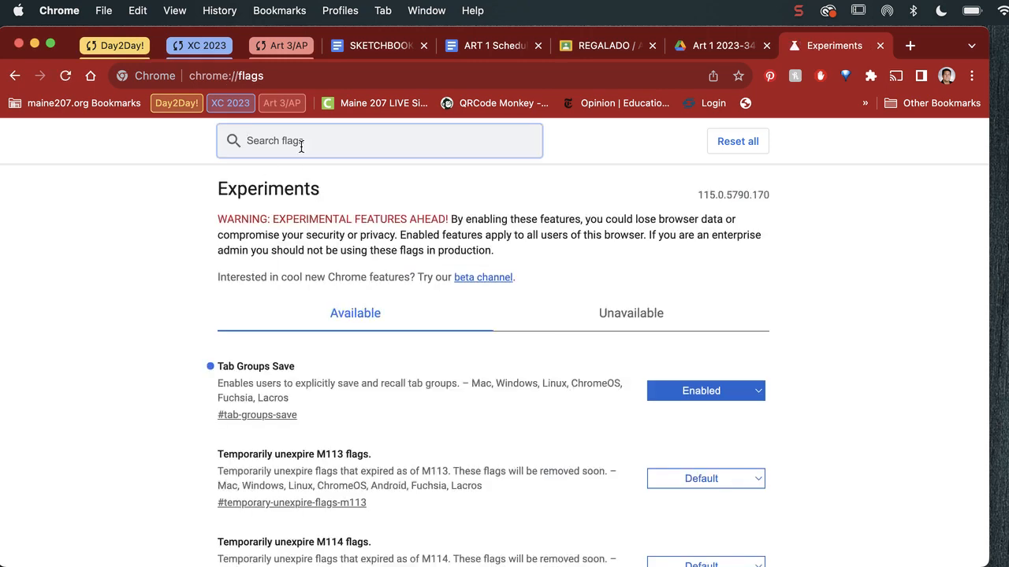
pyautogui.write('tab groups')
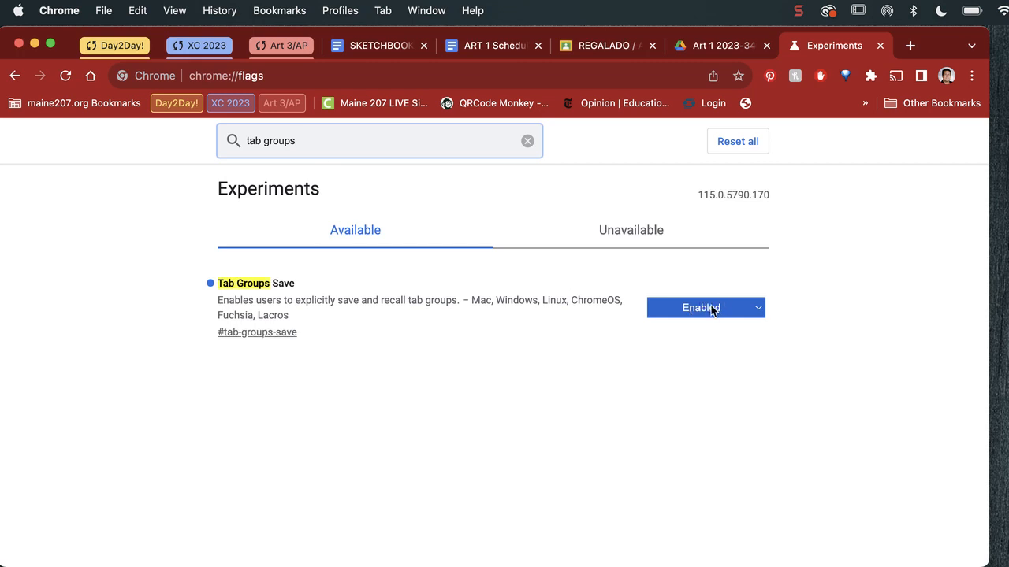
pyautogui.click(702, 307)
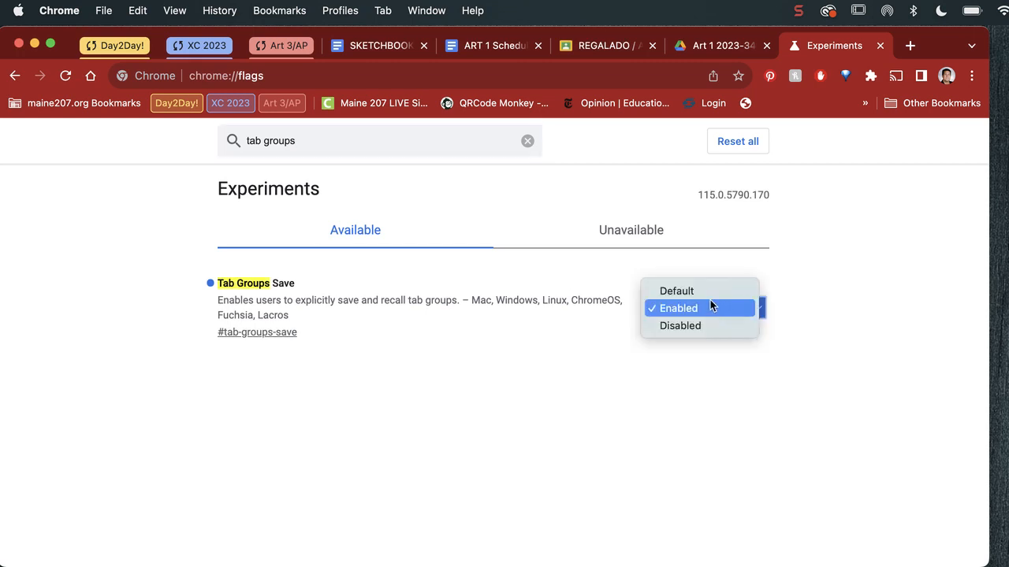
pyautogui.moveTo(697, 312)
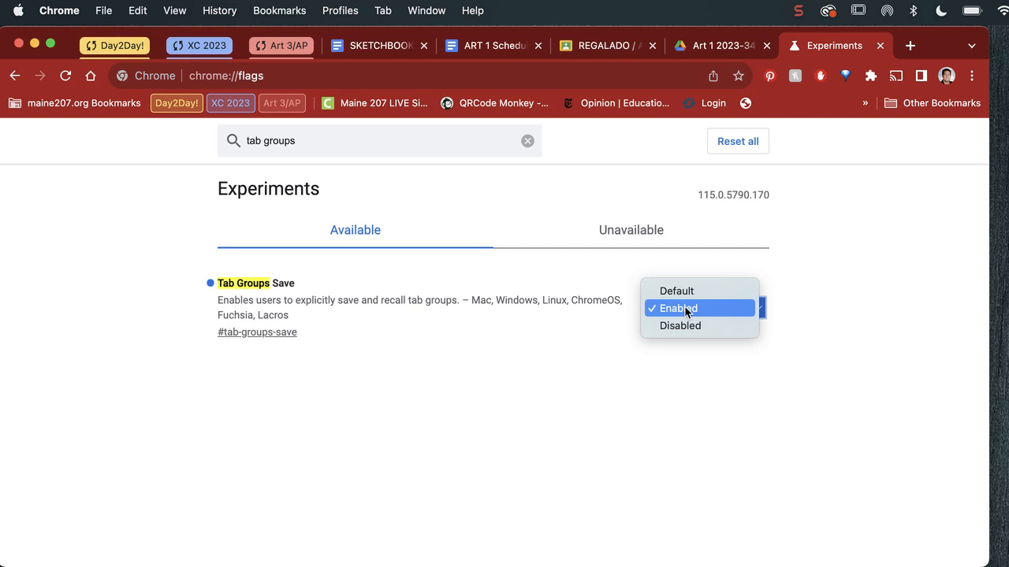
pyautogui.moveTo(681, 314)
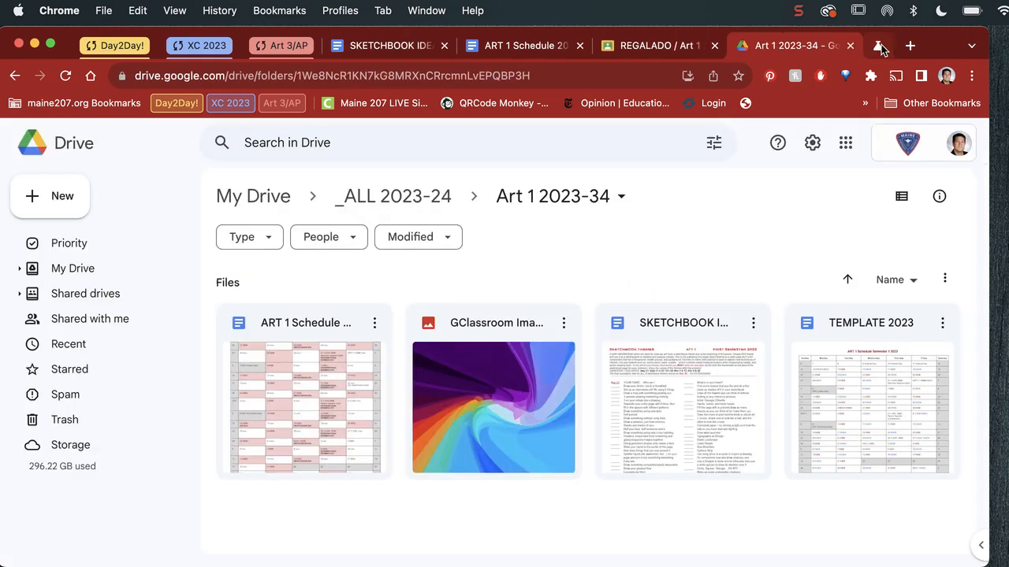
# - Add the SKETCHBOOK IDEAS SEM 1 2023 tab to a new tab group via its context menu
pyautogui.click(386, 44)
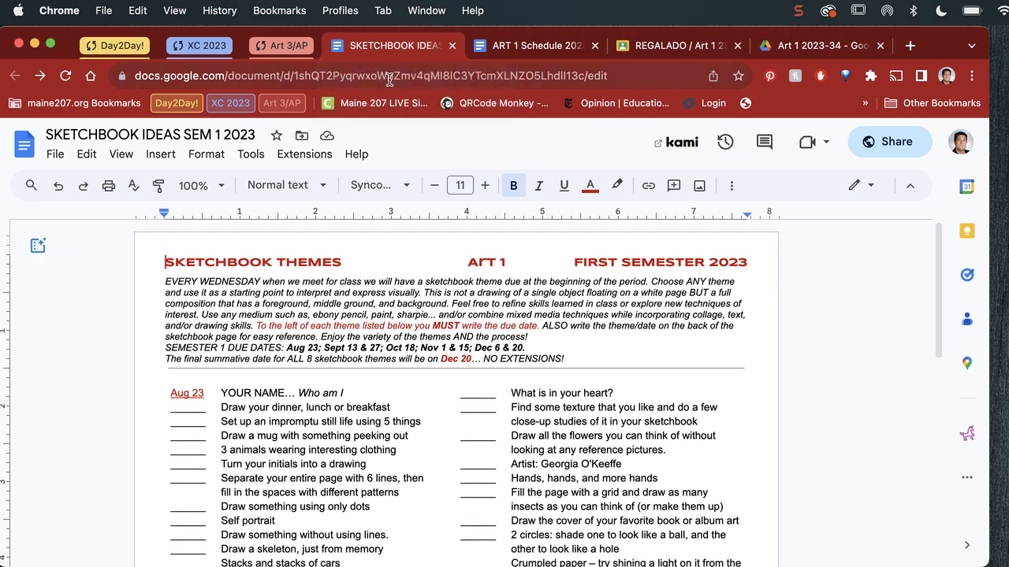
pyautogui.moveTo(386, 45)
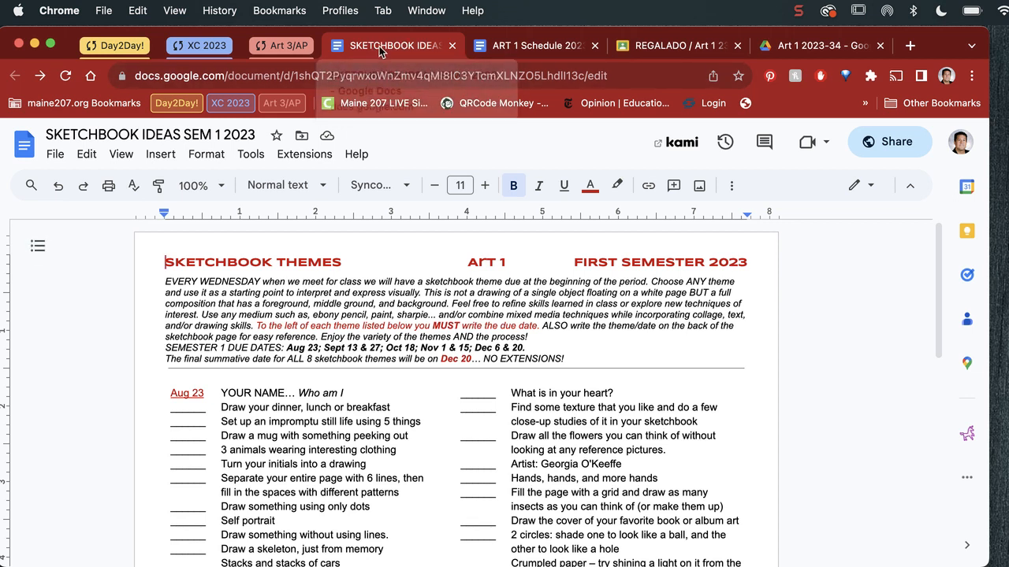
pyautogui.moveTo(390, 44)
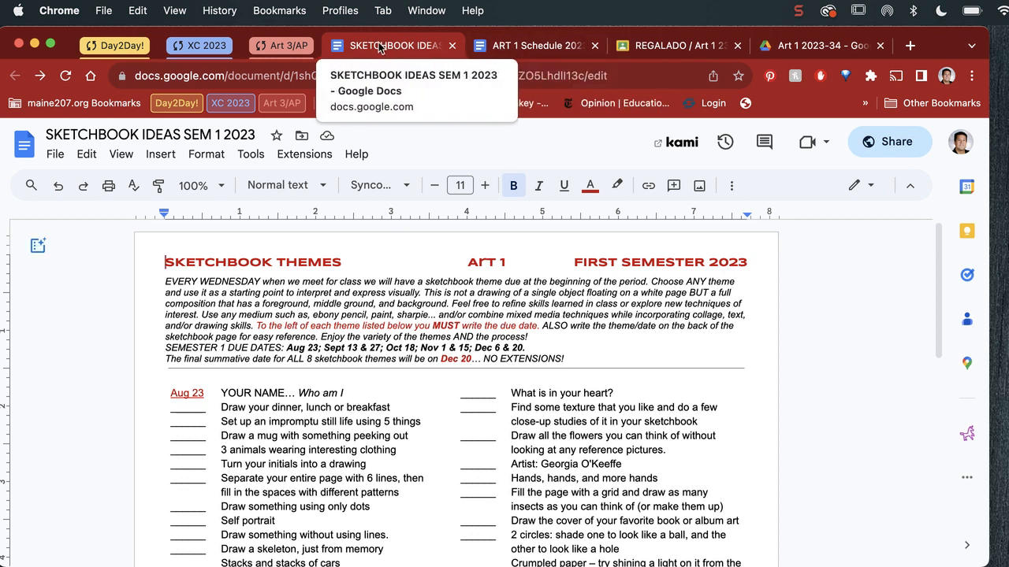
pyautogui.moveTo(413, 118)
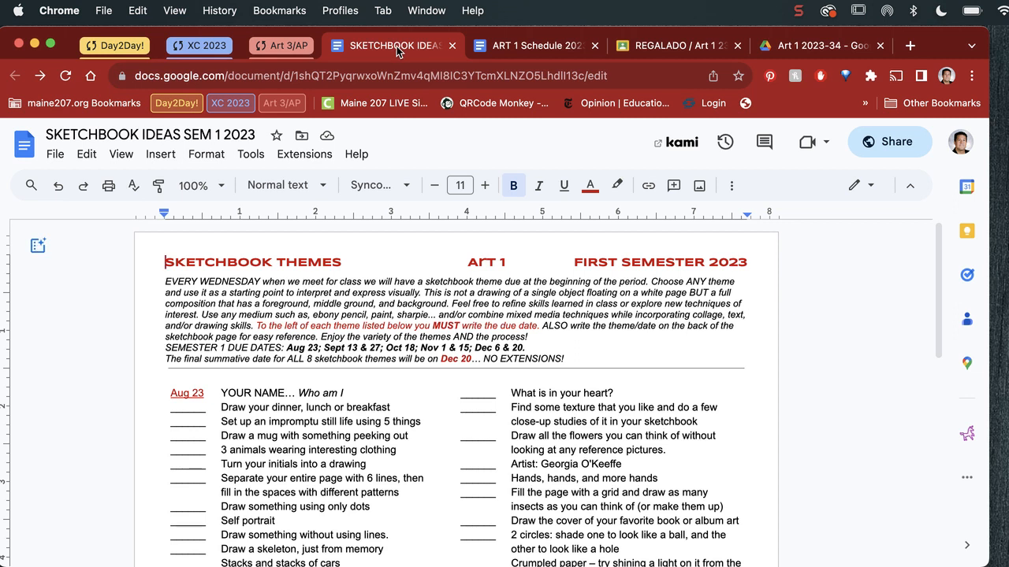
pyautogui.rightClick(391, 44)
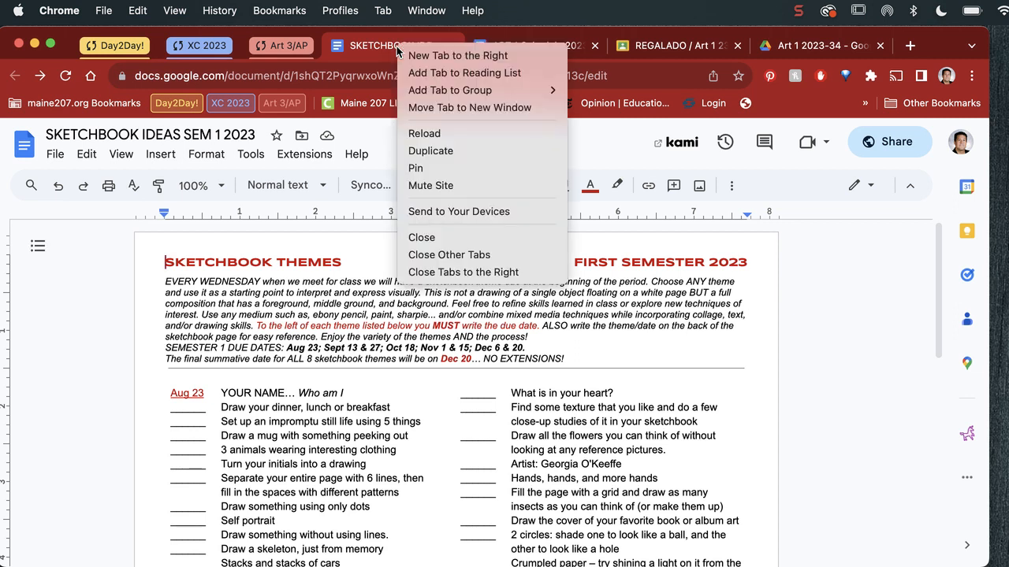
pyautogui.moveTo(457, 55)
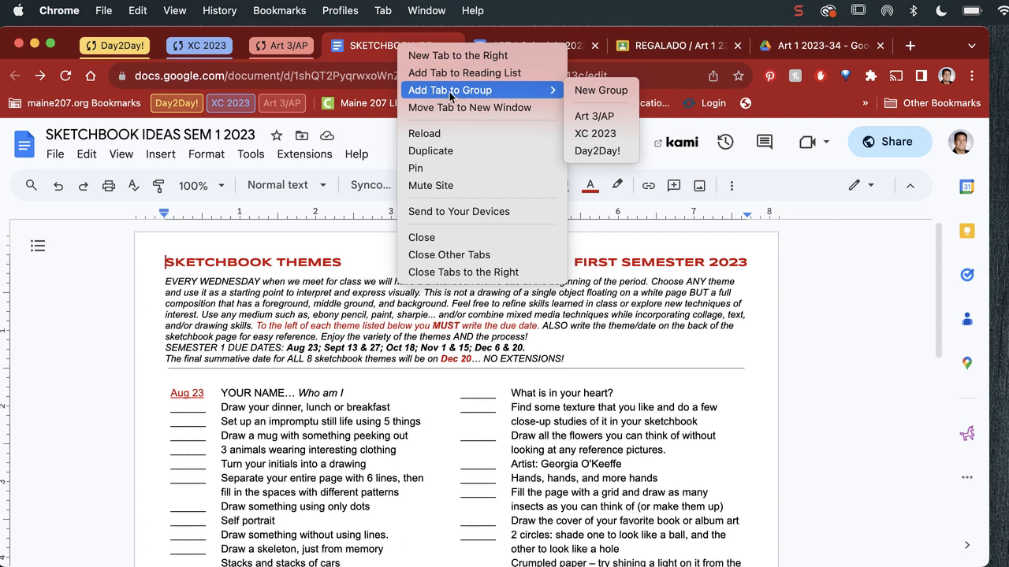
pyautogui.moveTo(592, 117)
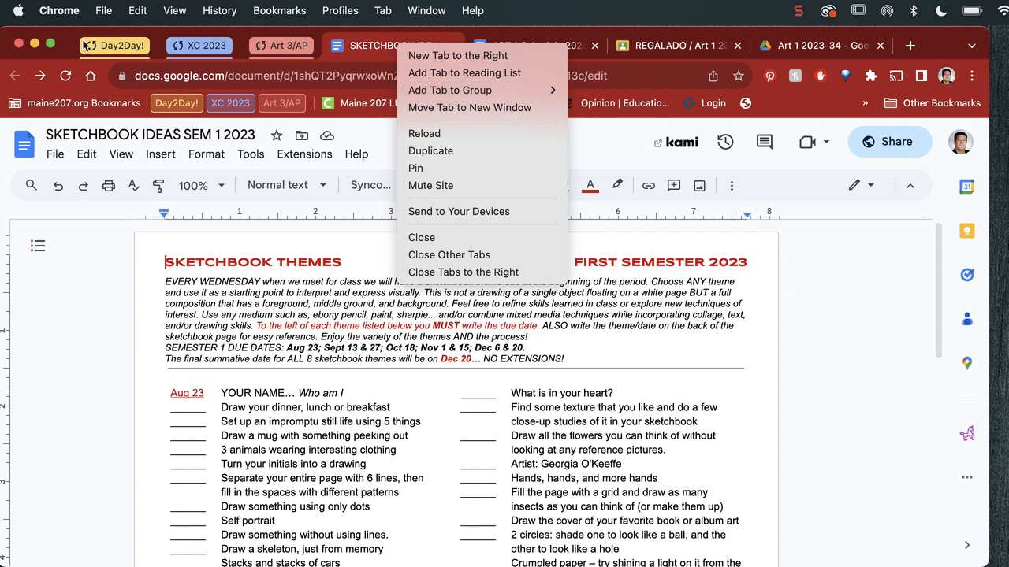
pyautogui.moveTo(449, 90)
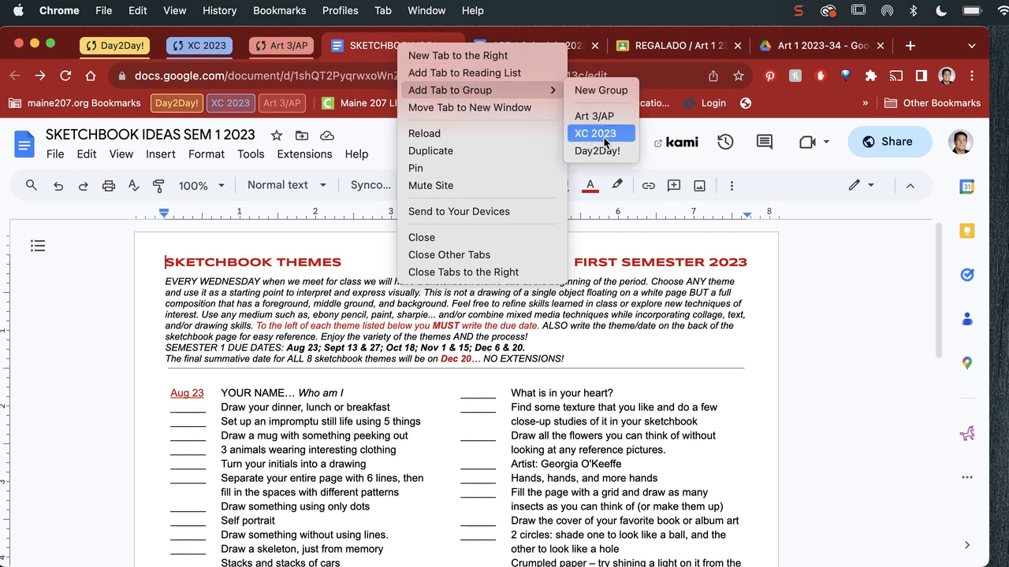
pyautogui.moveTo(602, 90)
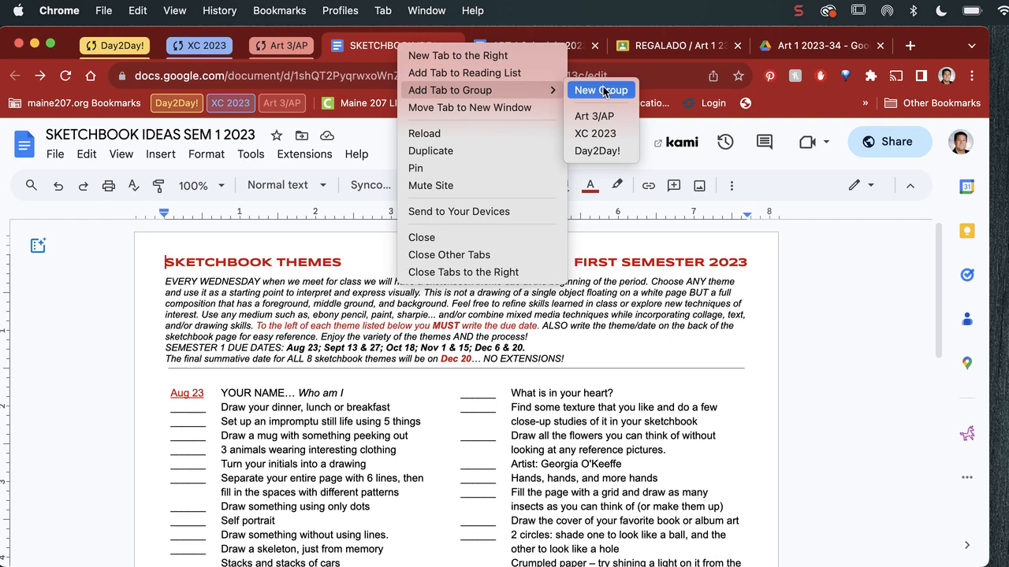
pyautogui.click(600, 90)
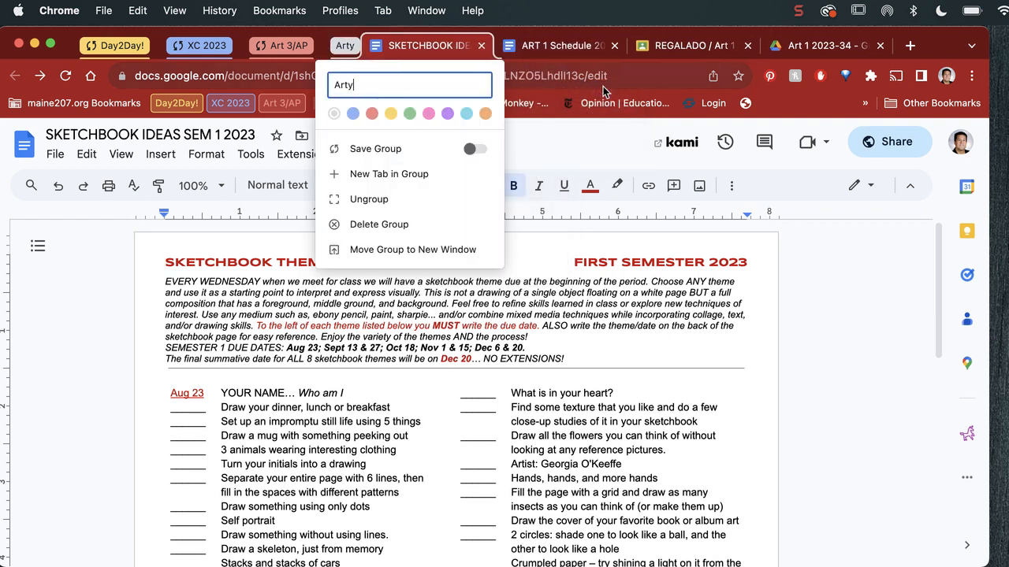
# - Name the group 'Art 1', switch on Save Group, and finish on the ART 1 Schedule tab
pyautogui.write('1')
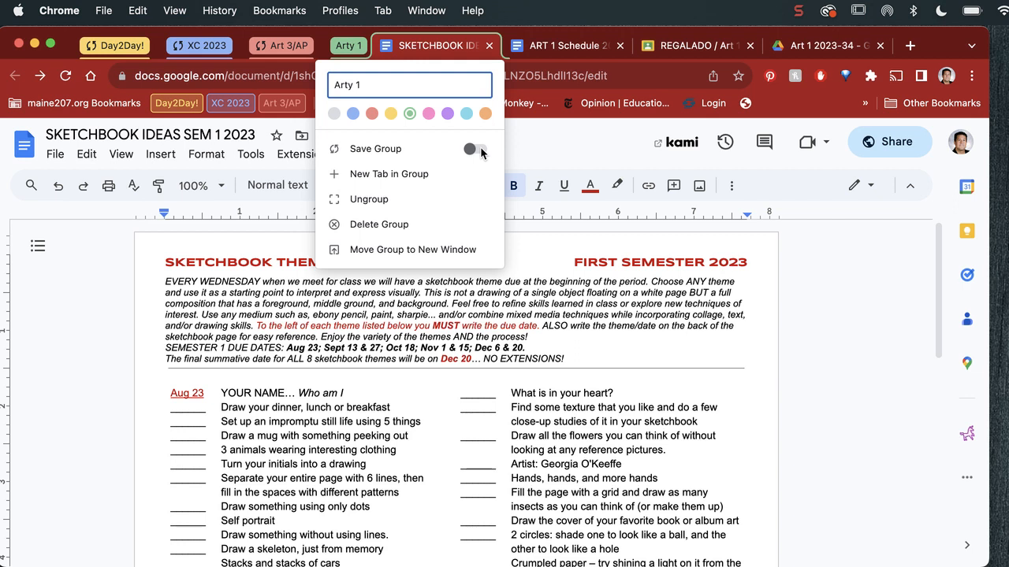
pyautogui.click(472, 148)
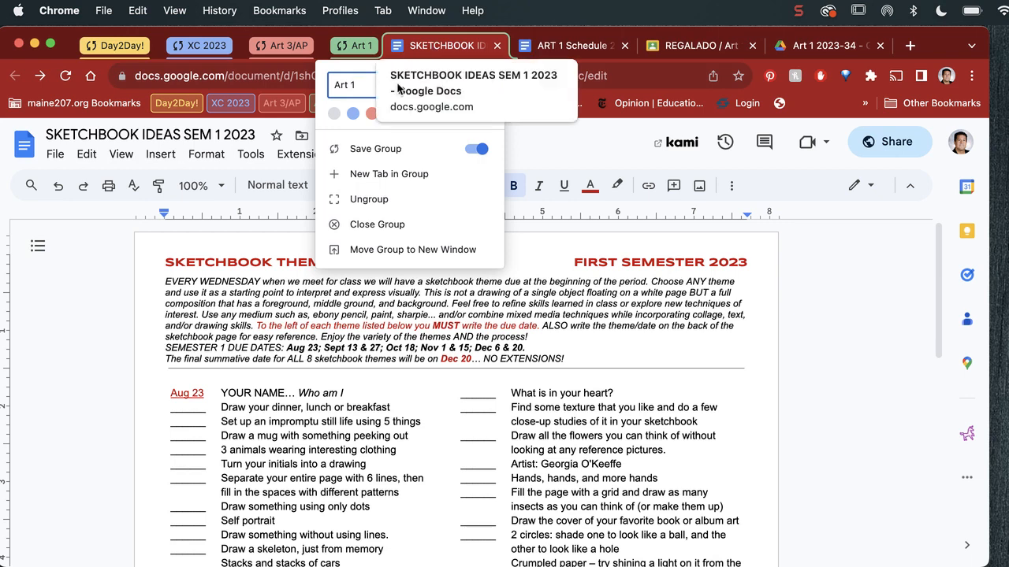
pyautogui.click(571, 44)
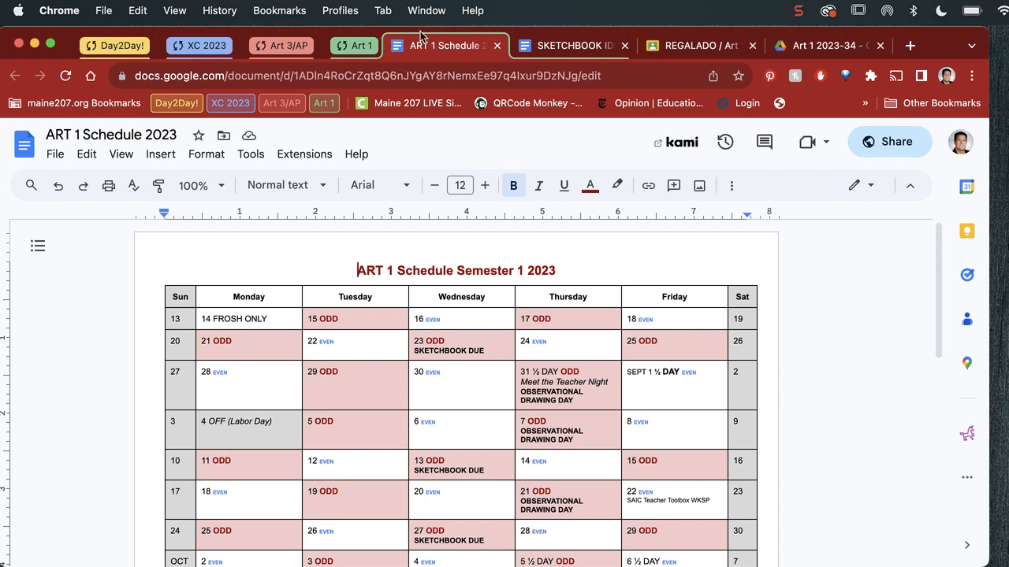
pyautogui.moveTo(560, 67)
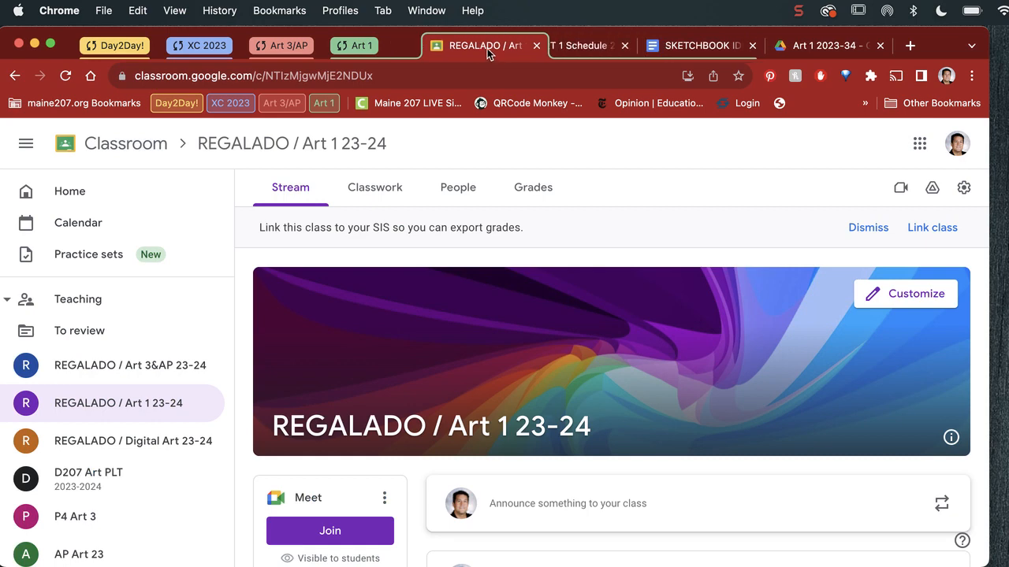
# - Arrange the Art 1 tabs as schedule, Classroom page, Drive folder, then sketchbook ideas document
pyautogui.click(465, 44)
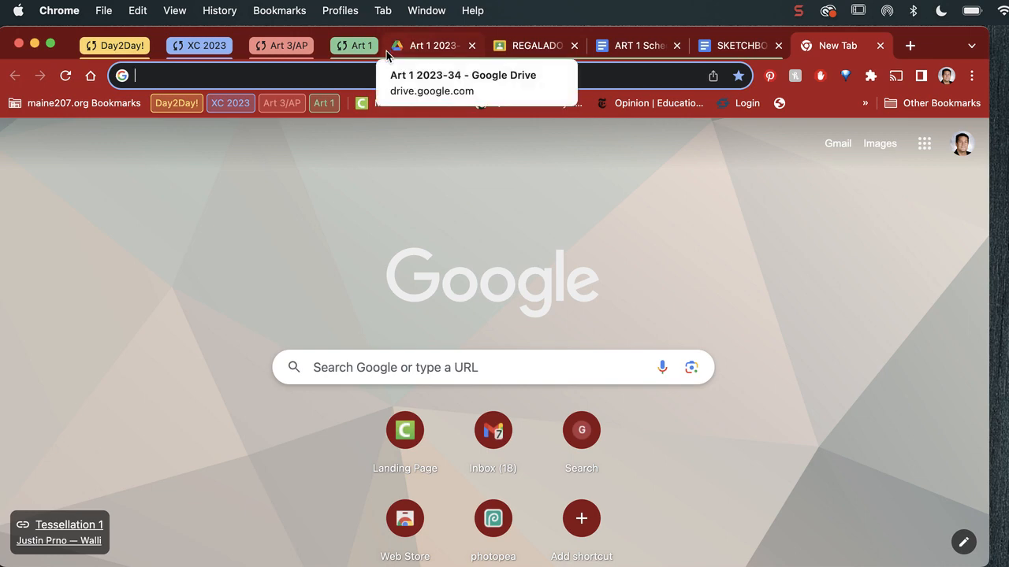
pyautogui.moveTo(473, 46)
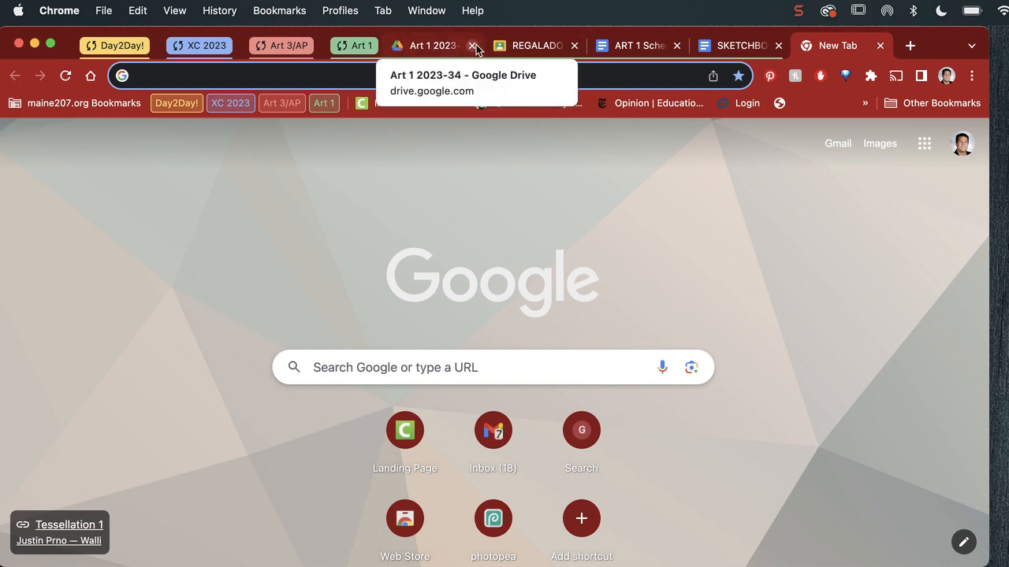
pyautogui.click(432, 45)
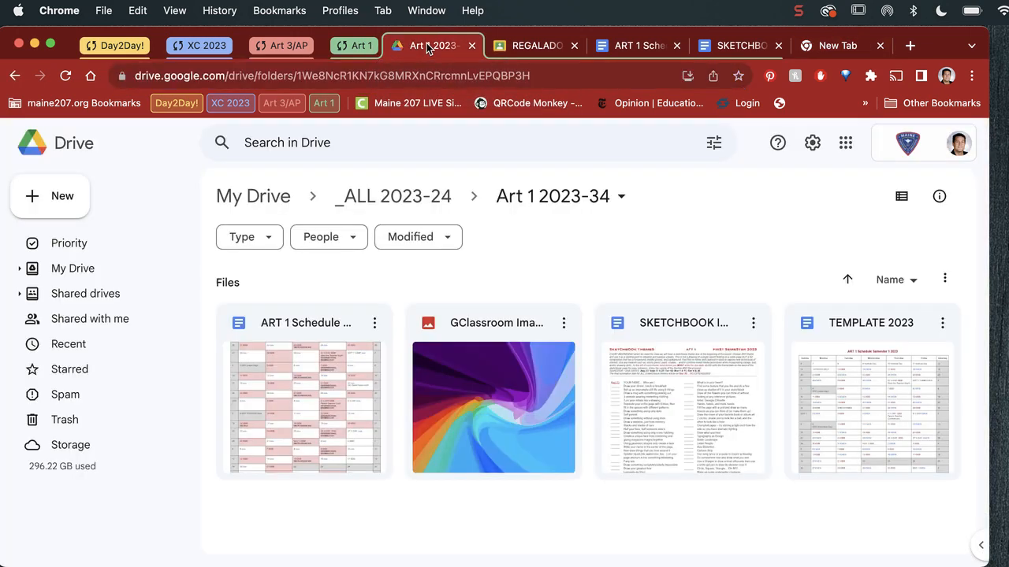
pyautogui.moveTo(536, 44)
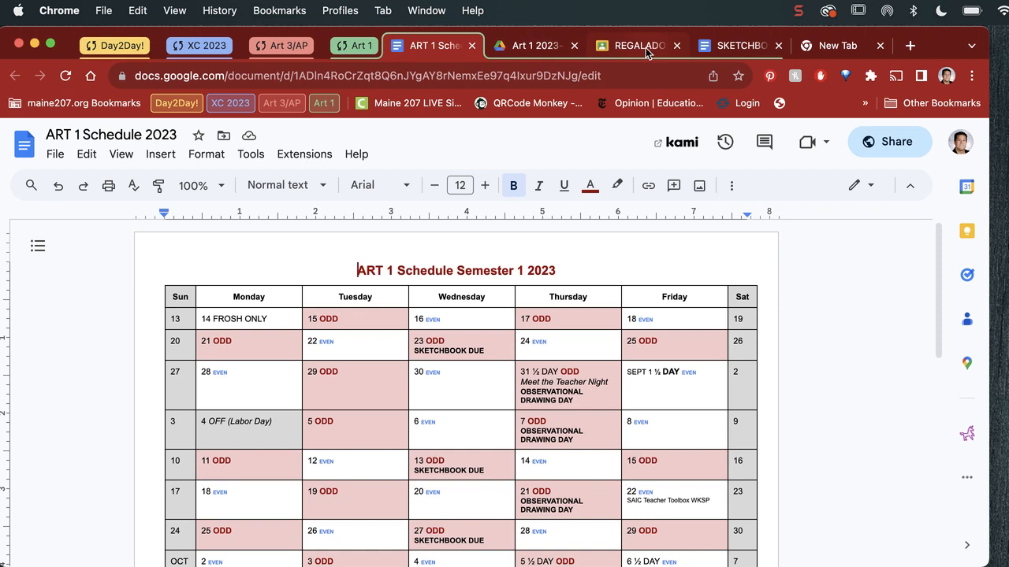
pyautogui.click(639, 44)
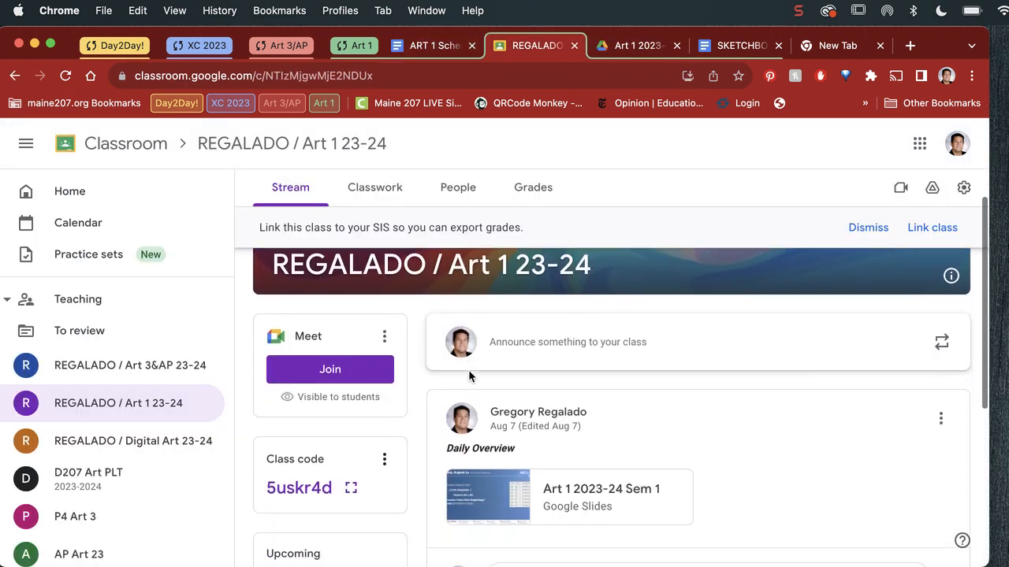
pyautogui.click(739, 44)
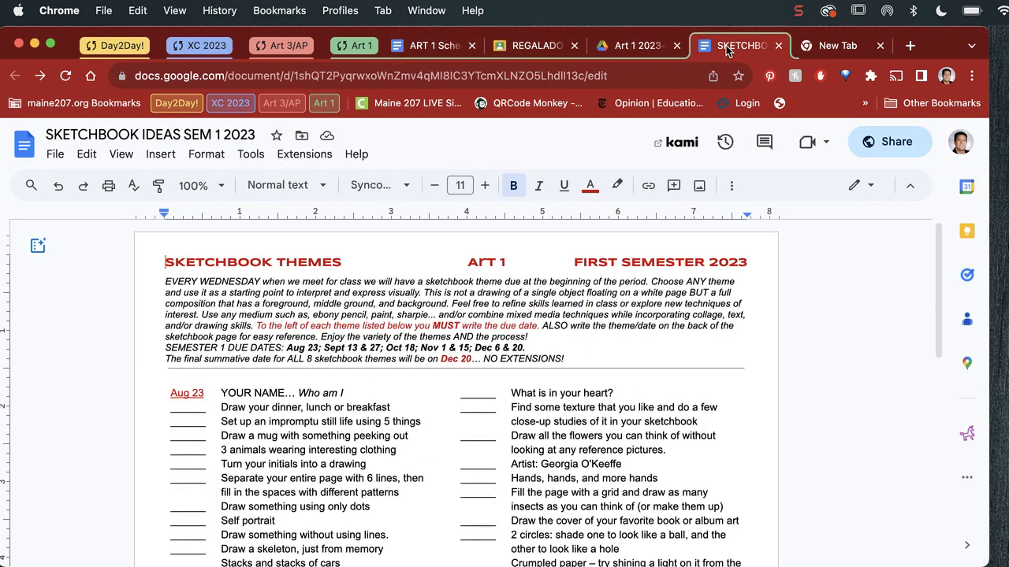
pyautogui.click(634, 44)
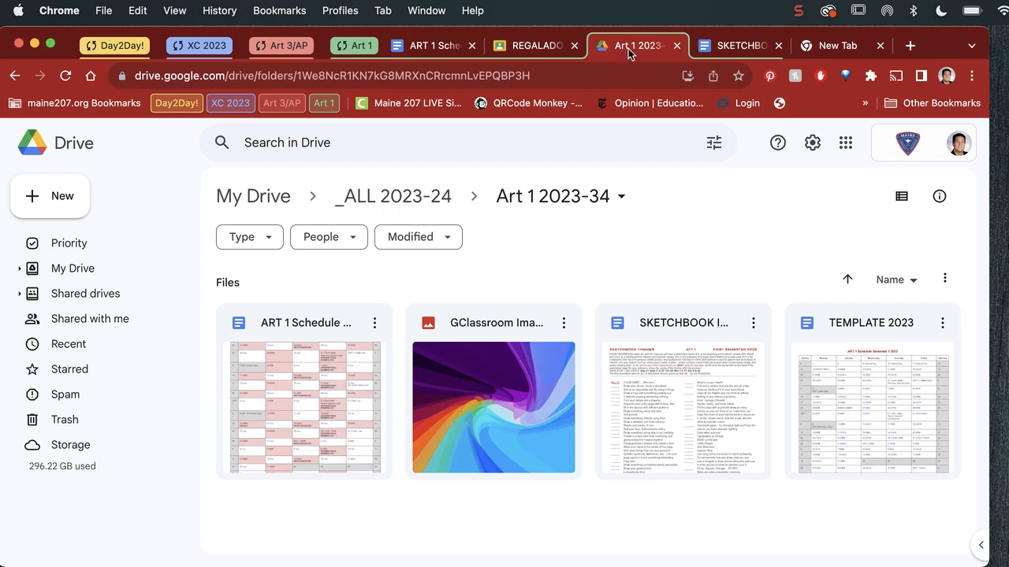
pyautogui.moveTo(637, 44)
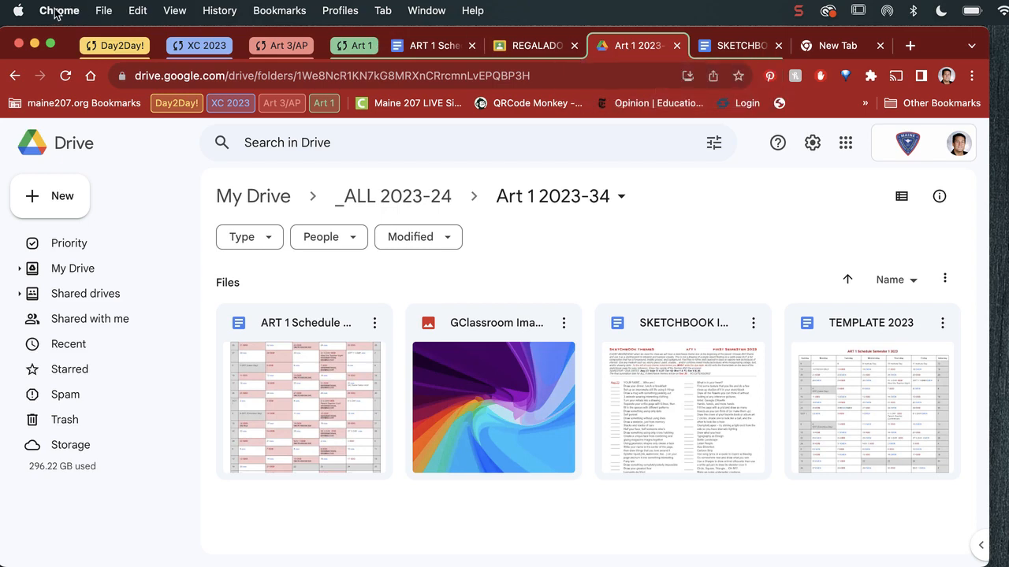
# - Quit Google Chrome from the application menu so it can be relaunched
pyautogui.click(58, 9)
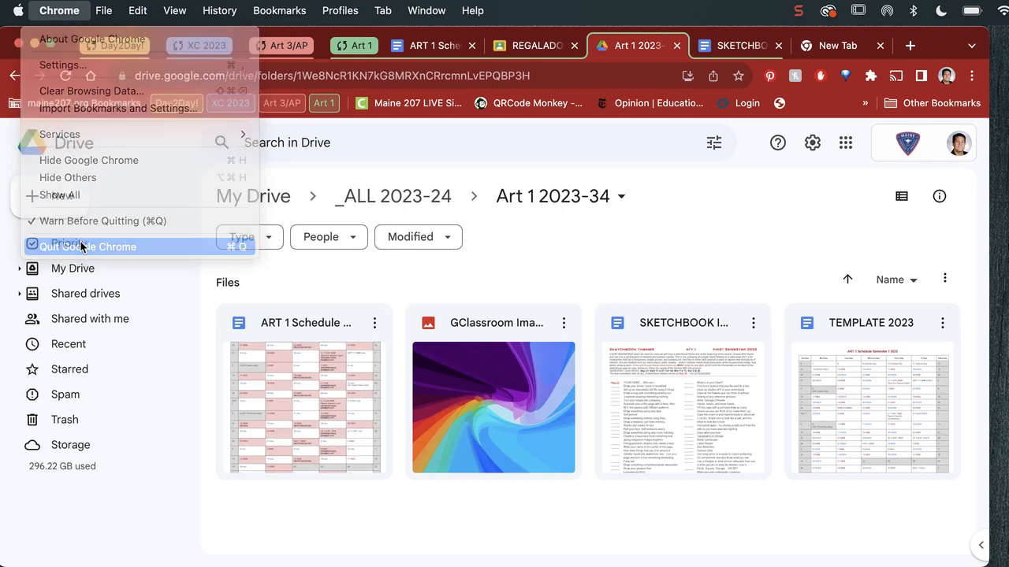
pyautogui.click(86, 246)
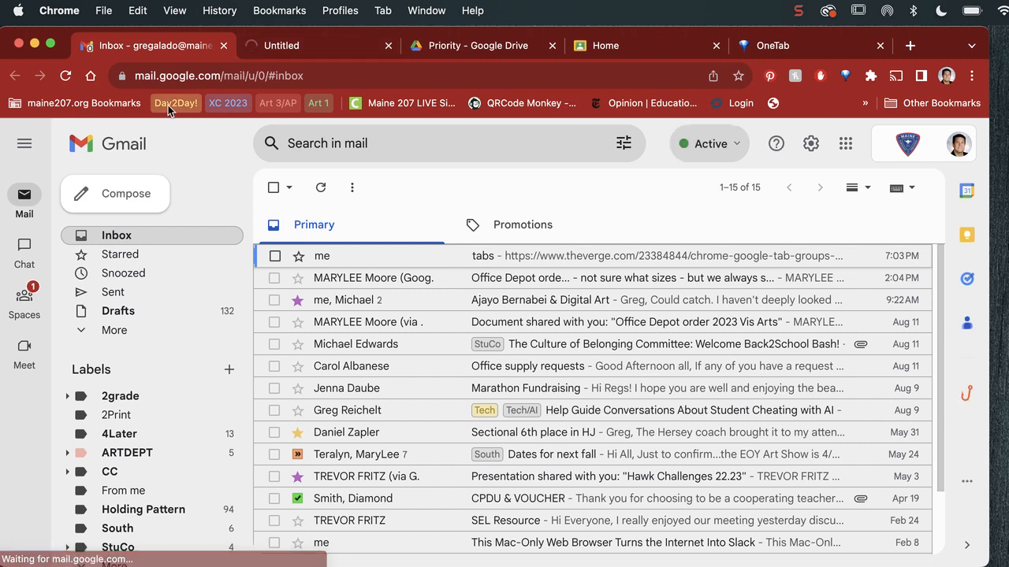
# - Reopen the saved Day2Day! group from the bookmarks bar and close the two leftover tabs
pyautogui.click(175, 104)
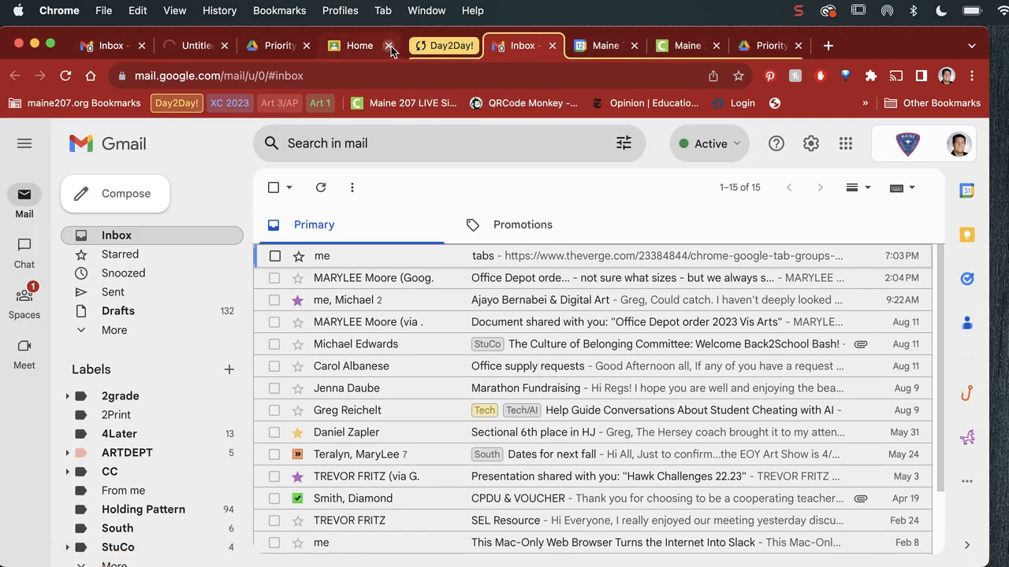
pyautogui.click(388, 44)
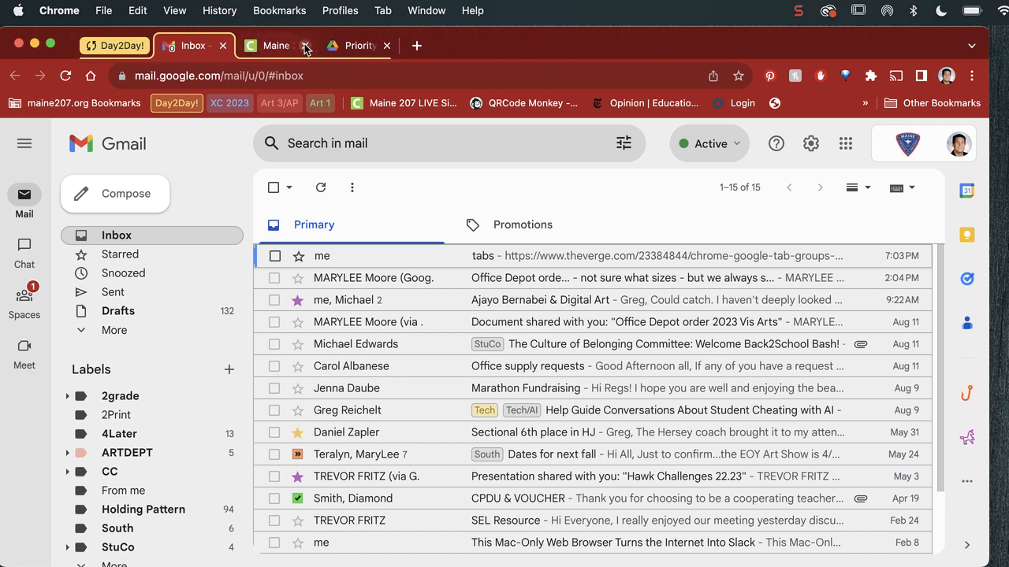
pyautogui.click(306, 44)
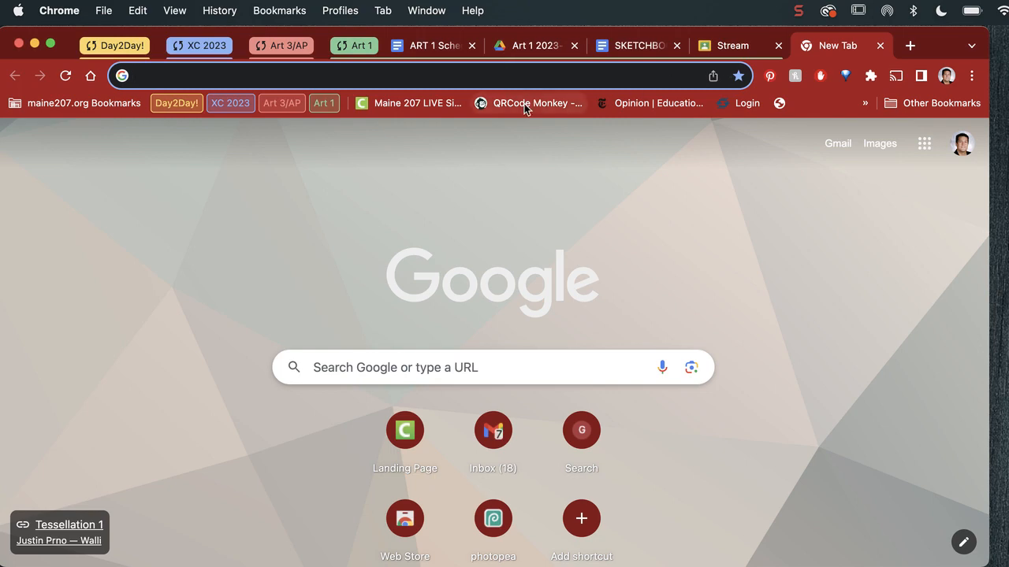
pyautogui.moveTo(339, 132)
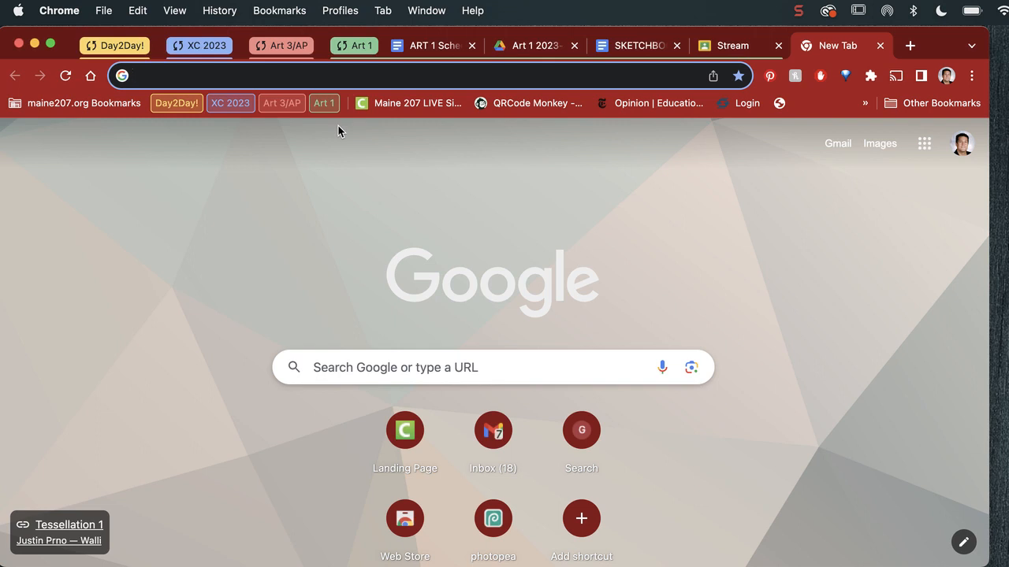
pyautogui.moveTo(331, 167)
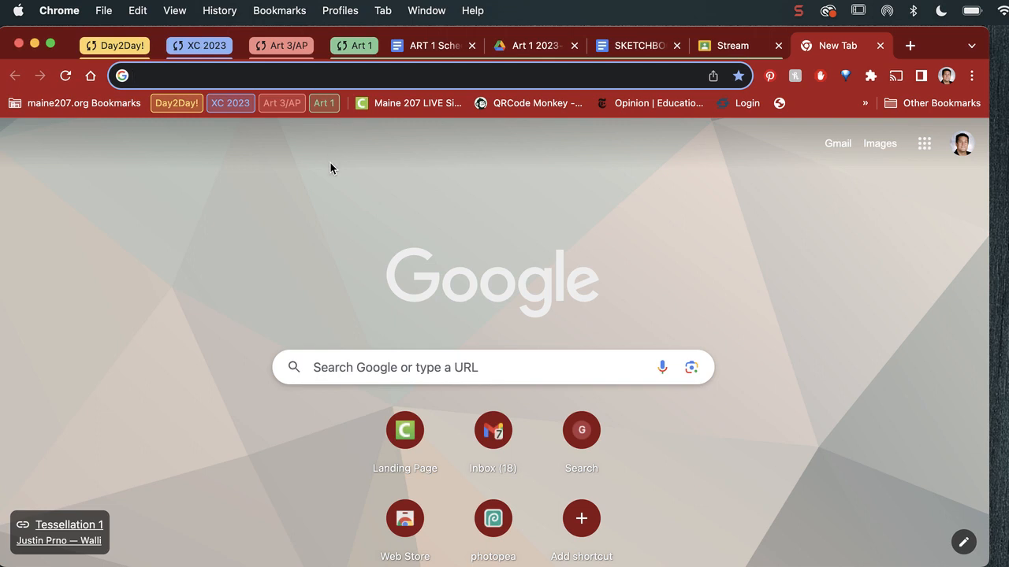